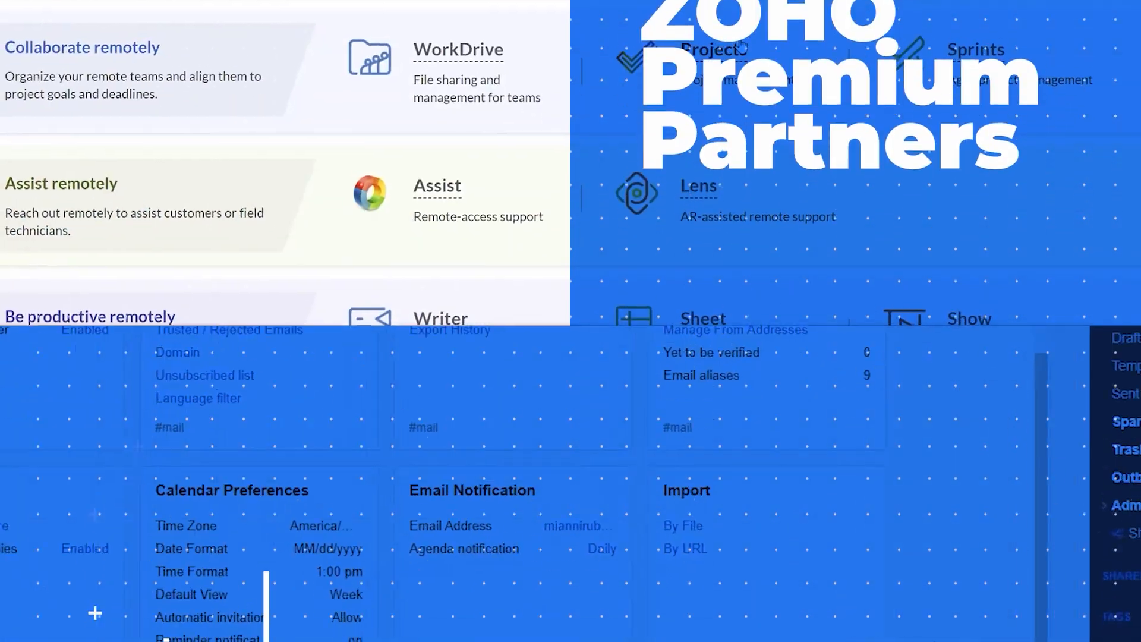
Scroll the Setup page down toward the Channels > Email entry
scroll("down", 3)
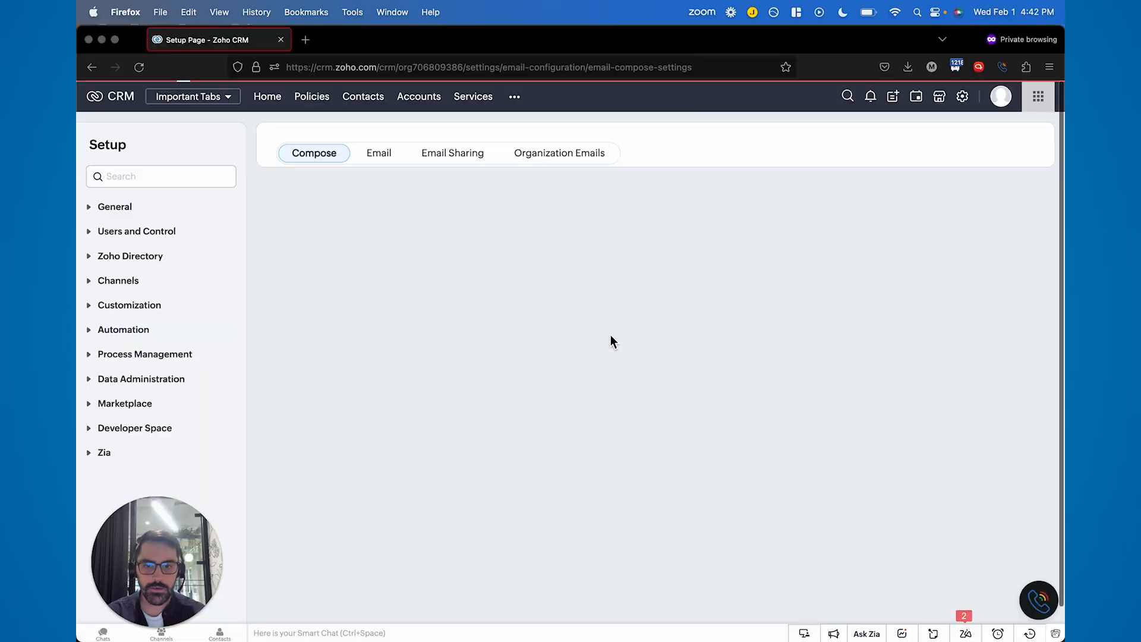
From the Email sub-tab, start connecting an inbox and choose Outlook as the service to configure
left_click(117, 281)
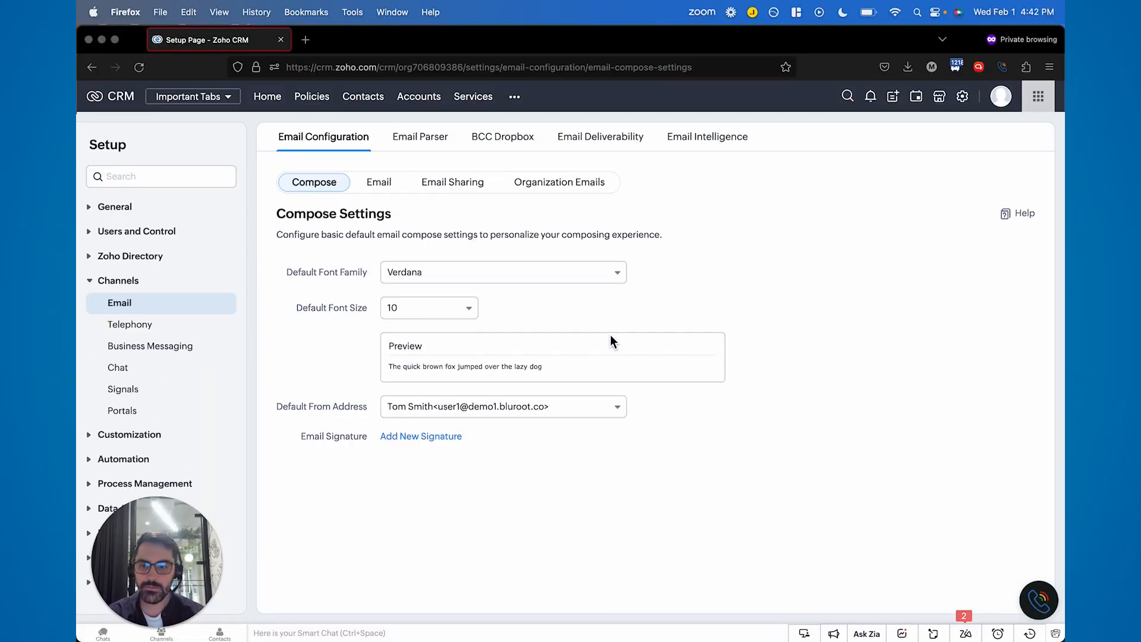
left_click(378, 182)
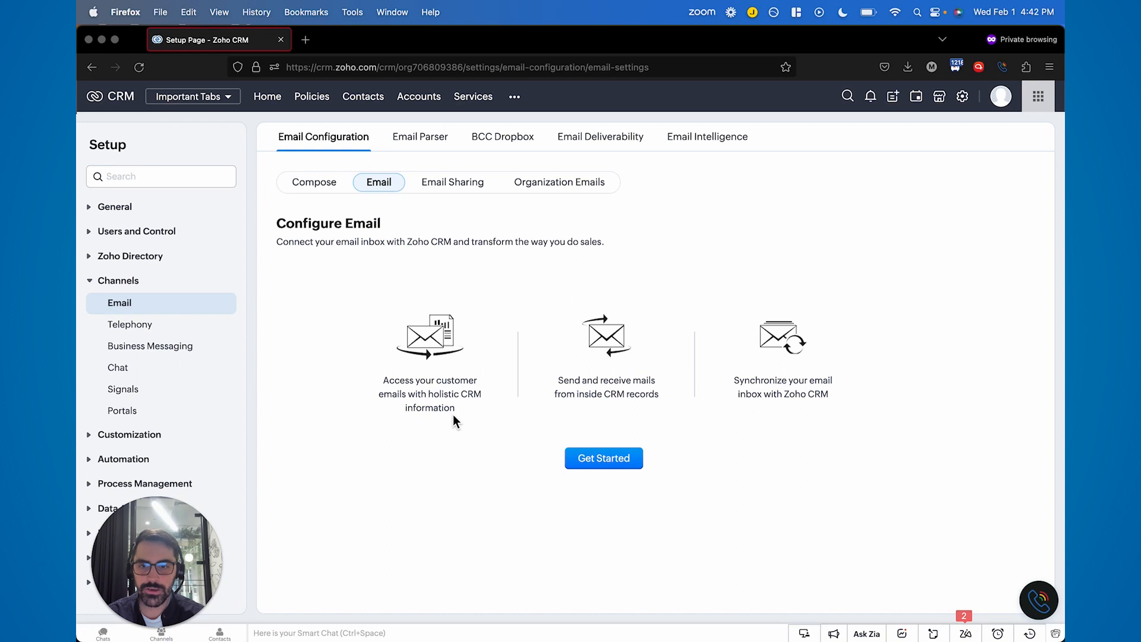
left_click(604, 458)
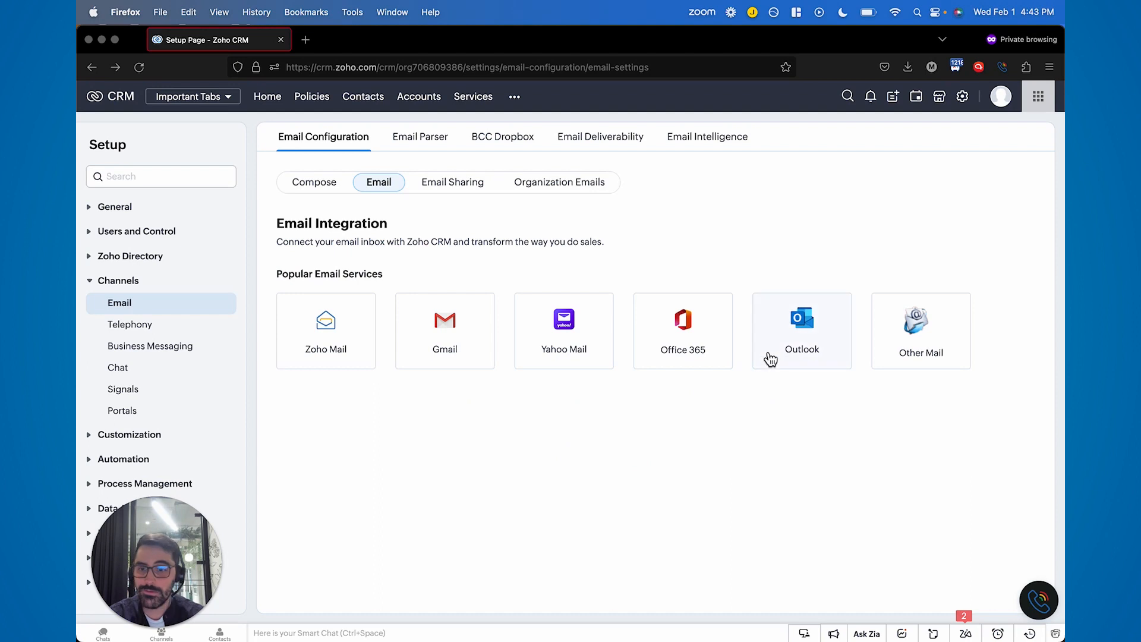
left_click(801, 330)
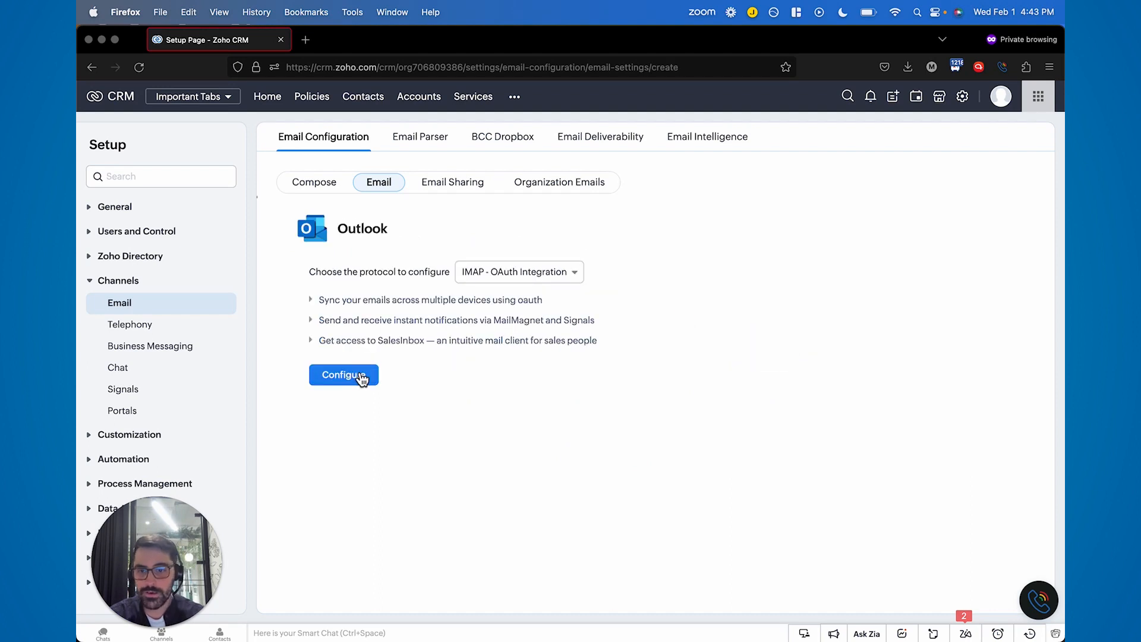
left_click(344, 375)
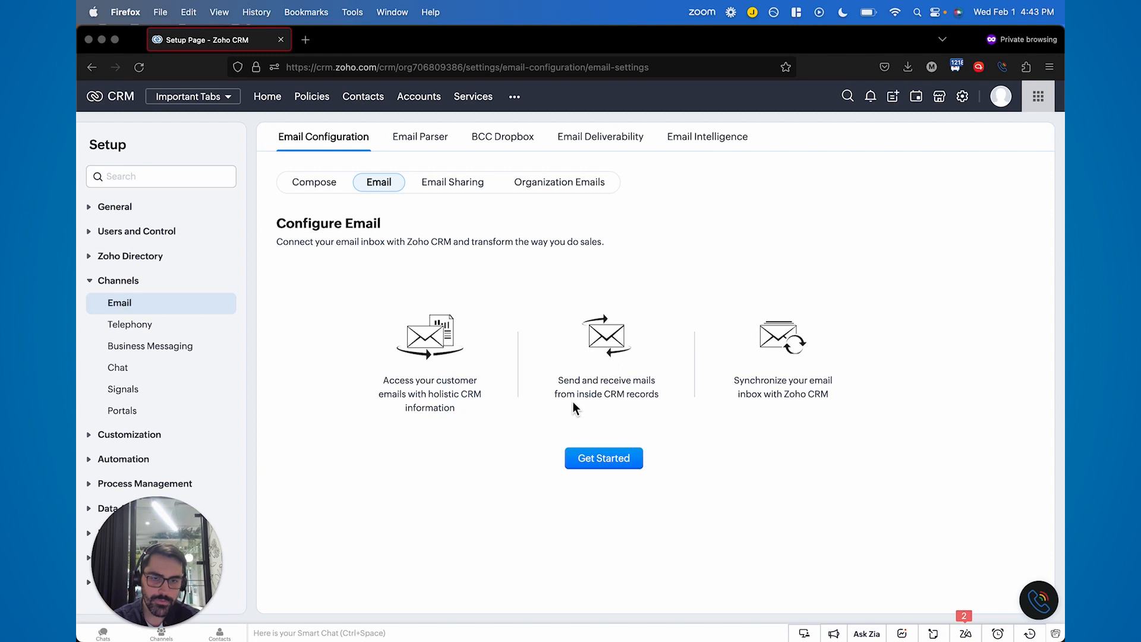
Start connecting an inbox again and choose Other Mail to reach the IMAP Integration form
left_click(604, 457)
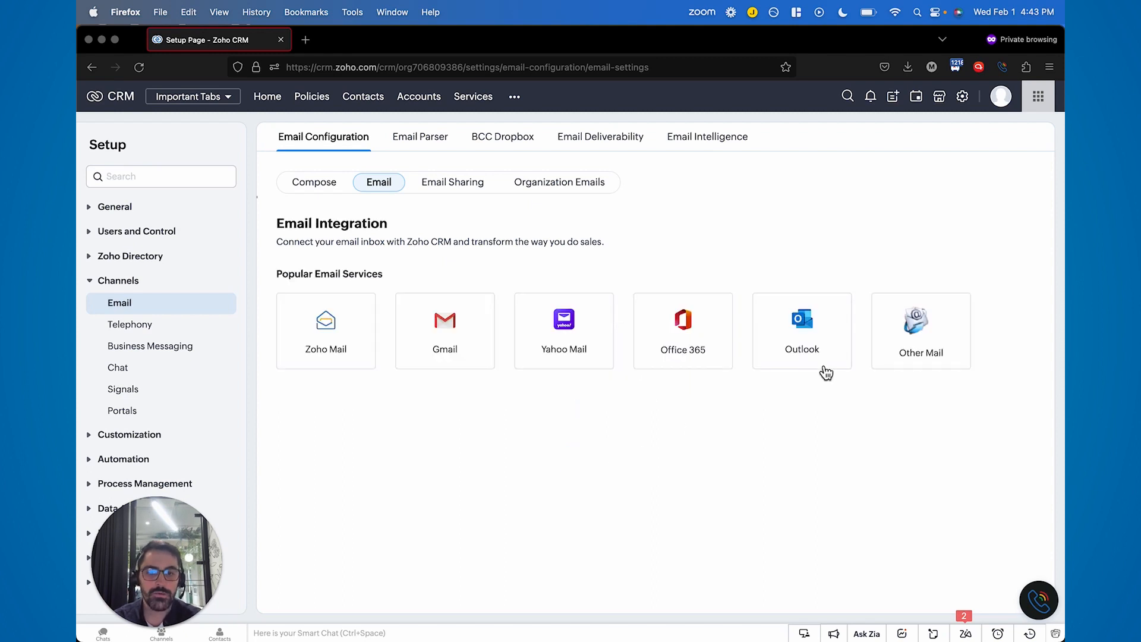
left_click(920, 330)
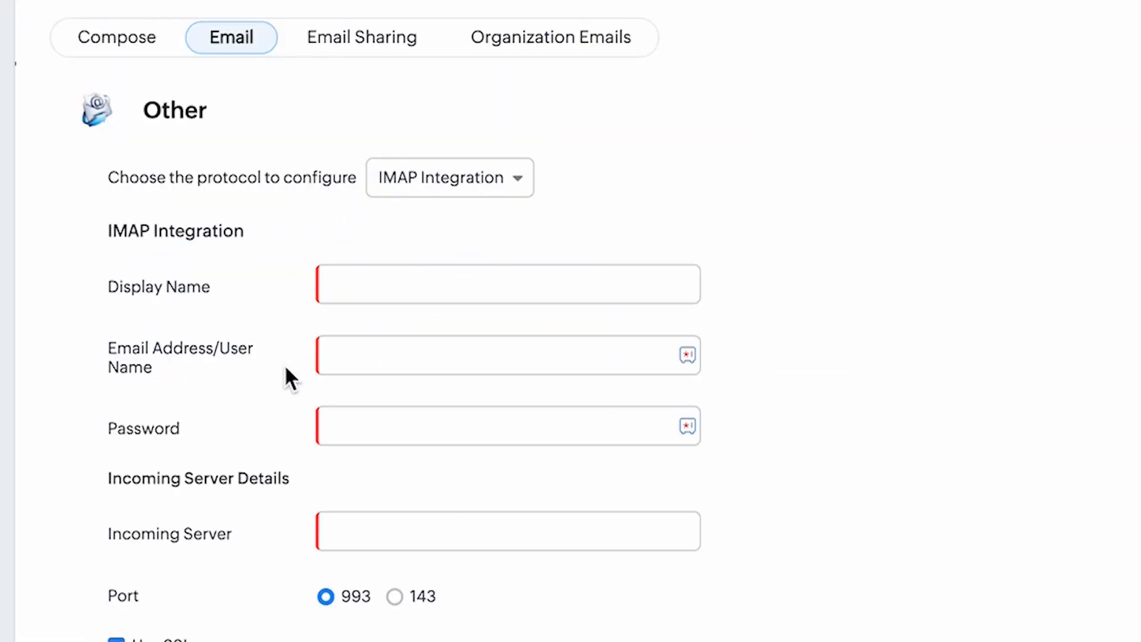
mouse_move(360, 277)
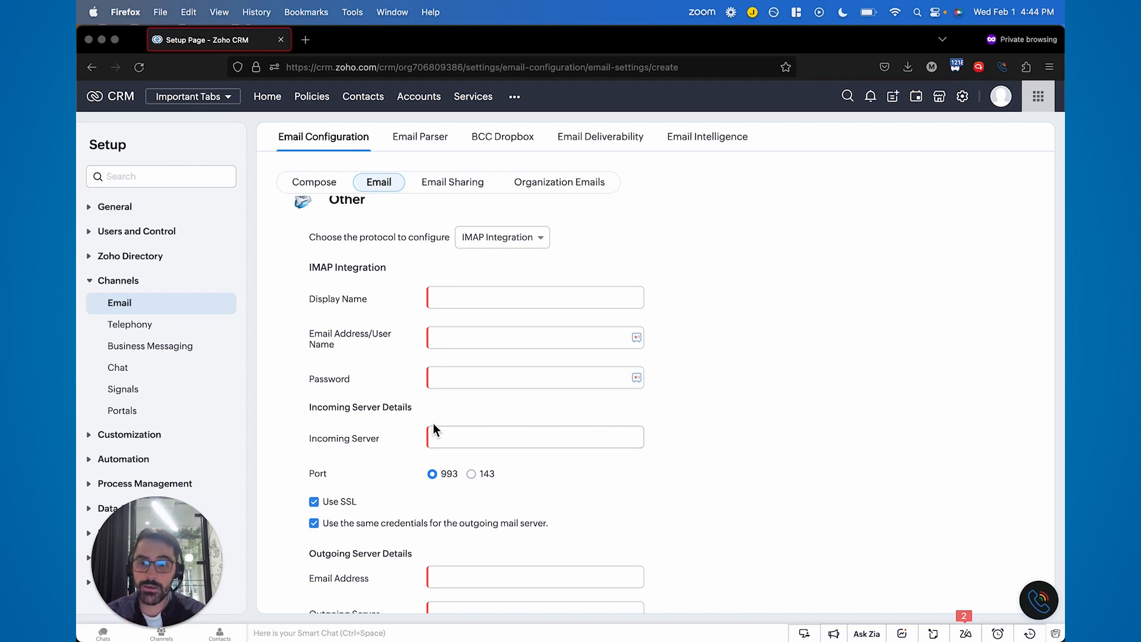
left_click(535, 436)
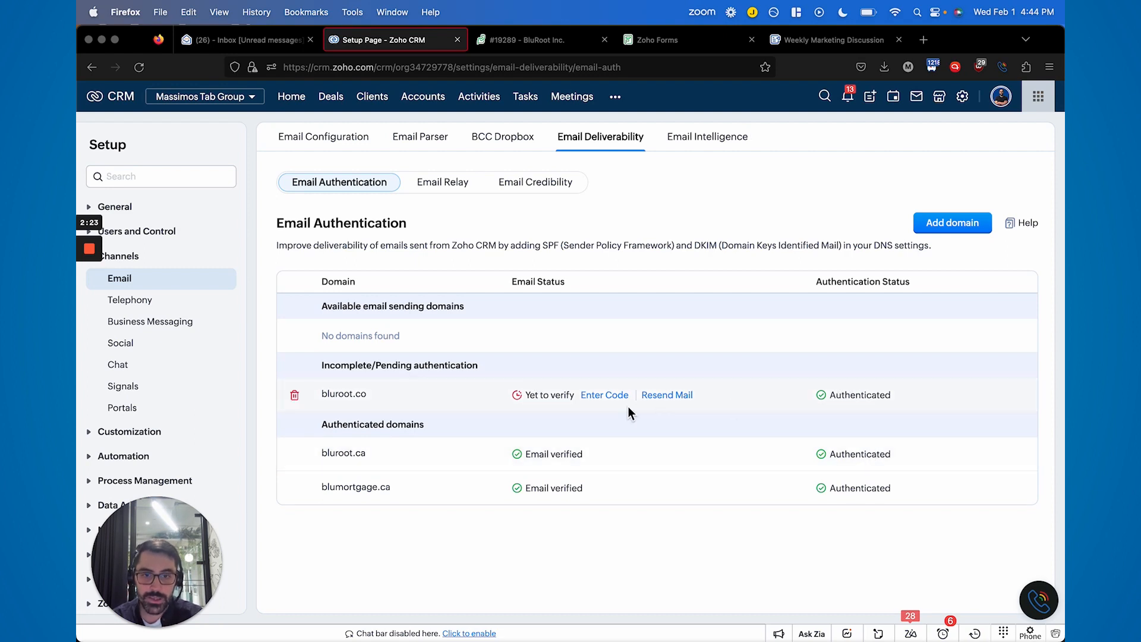
mouse_move(557, 421)
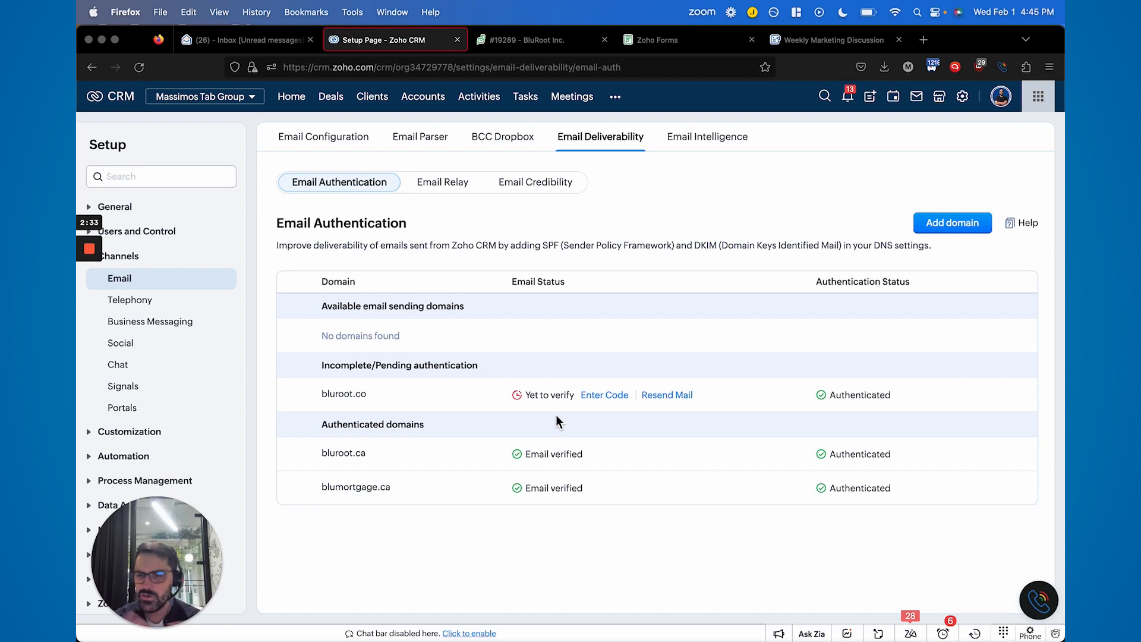
Bring up the verification code prompt for bluroot.co and cancel it without entering a code
left_click(604, 395)
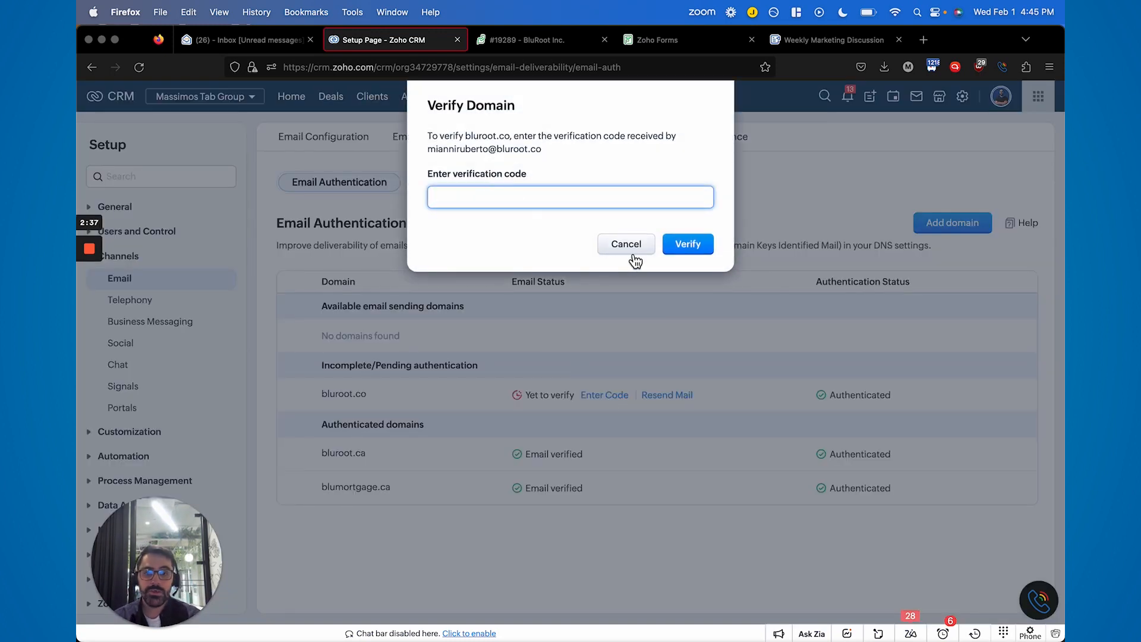
left_click(627, 243)
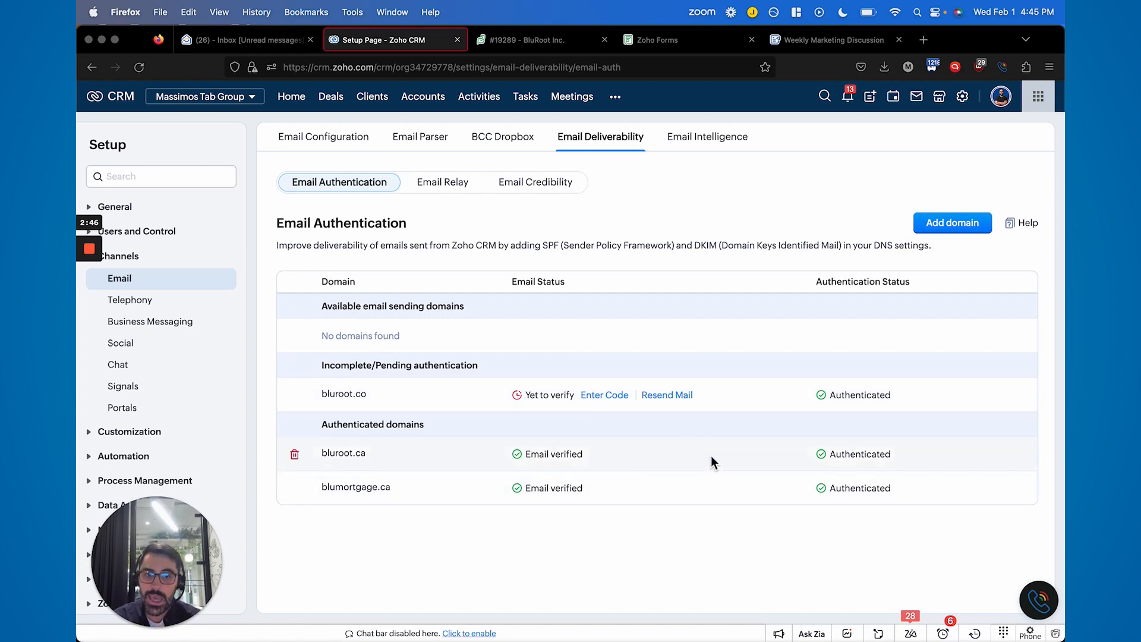
mouse_move(736, 434)
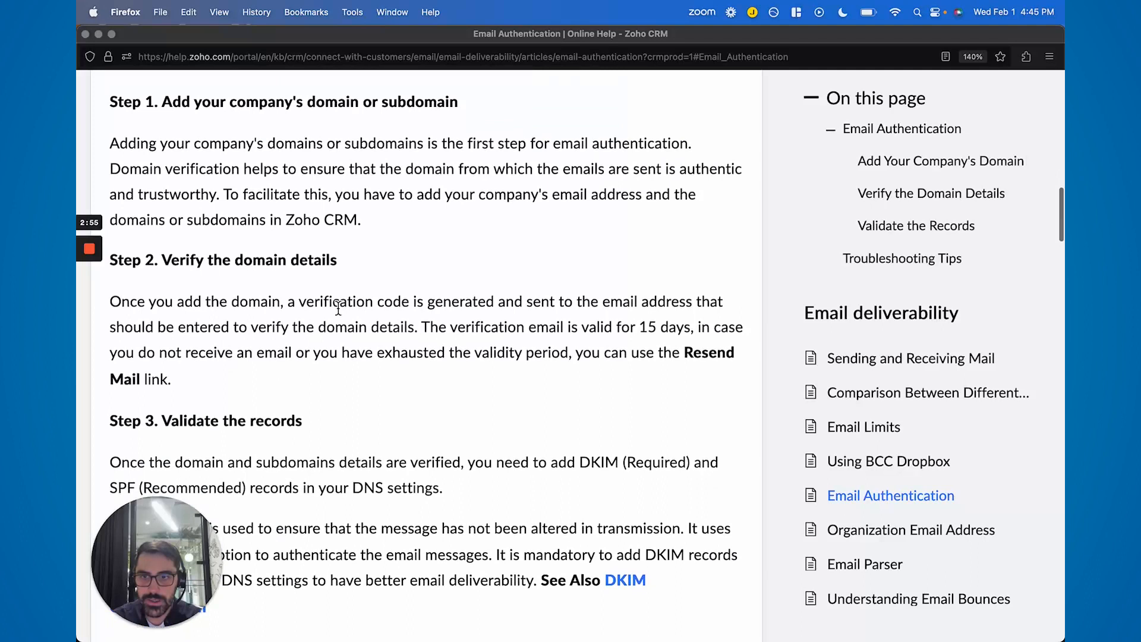
Jump to the Validate the Records section of the help article and read toward the DKIM Configuration link
scroll("down", 3)
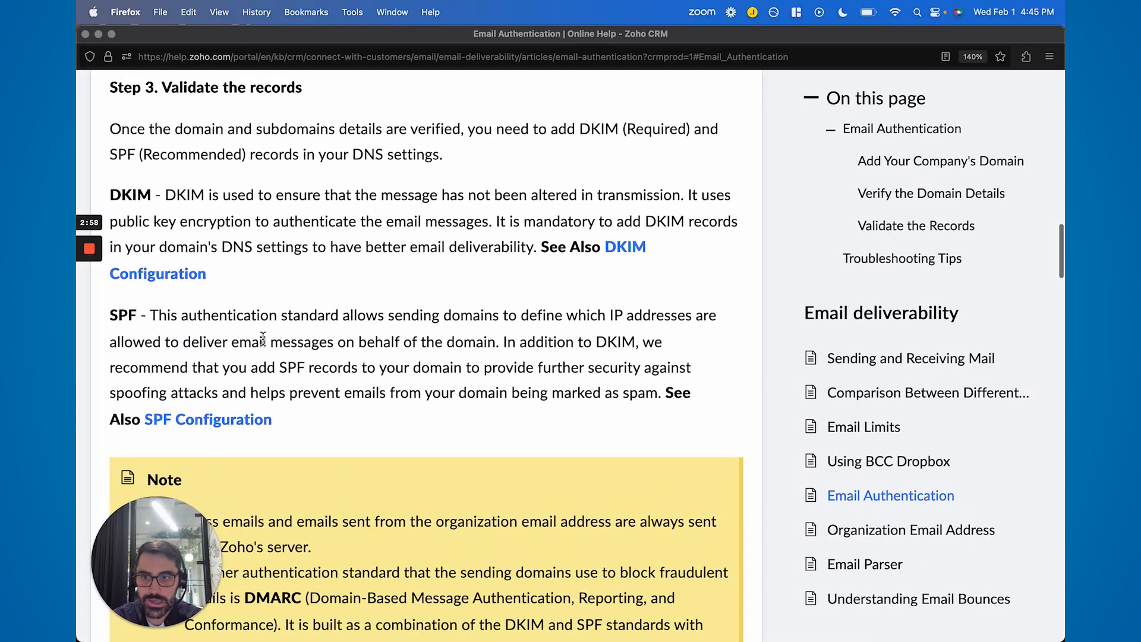
left_click(941, 160)
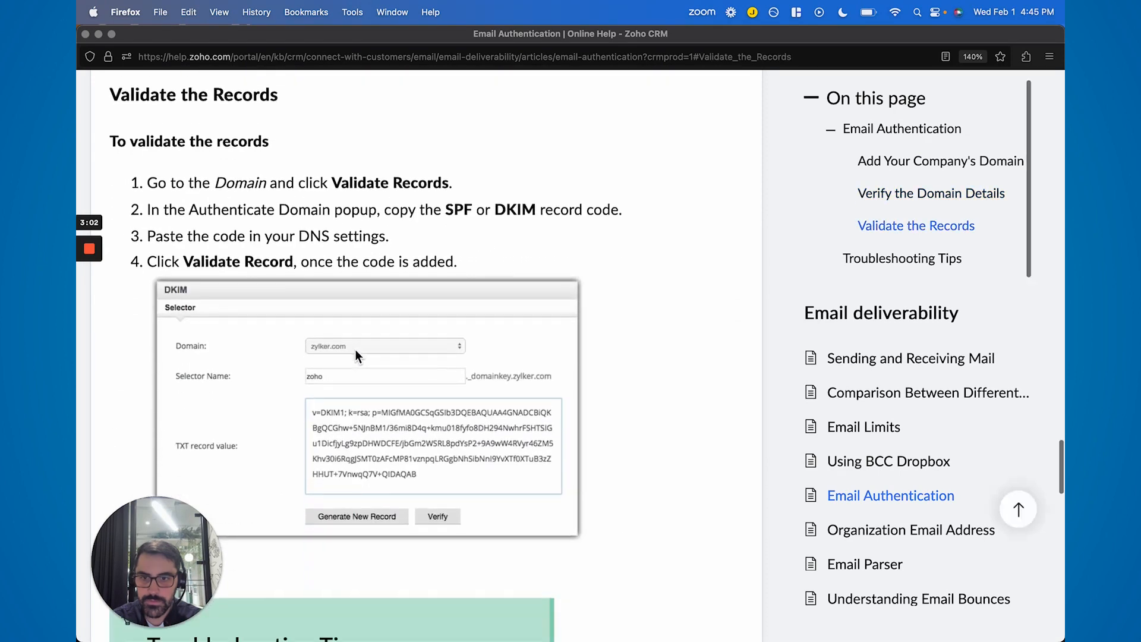
scroll("down", 3)
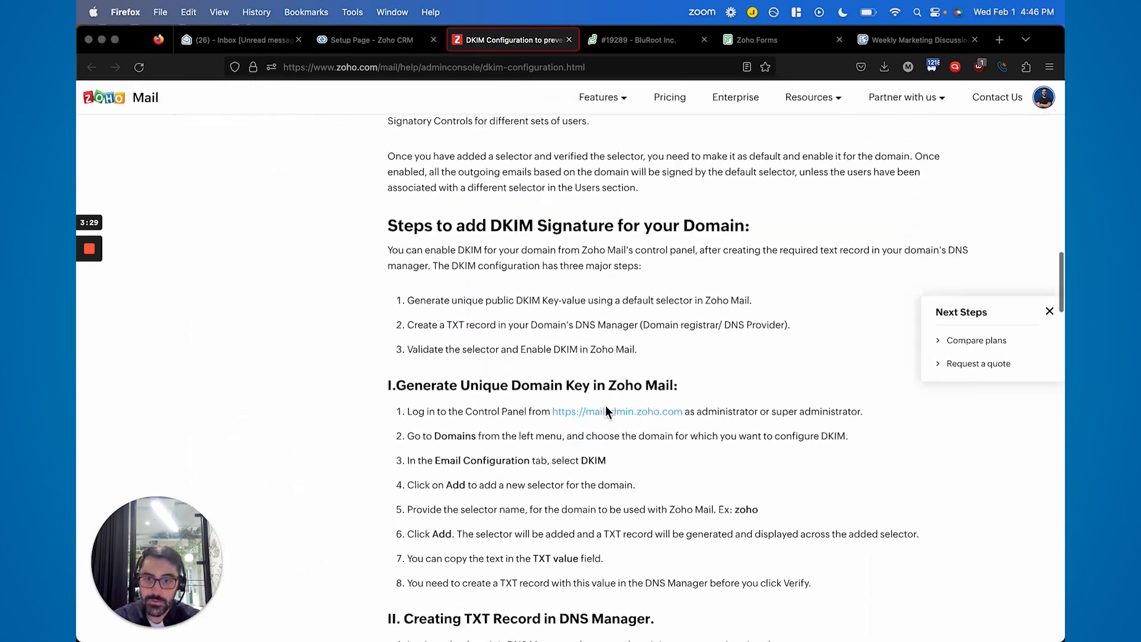
Scroll the DKIM help page down to the GoDaddy TXT record steps
scroll("down", 3)
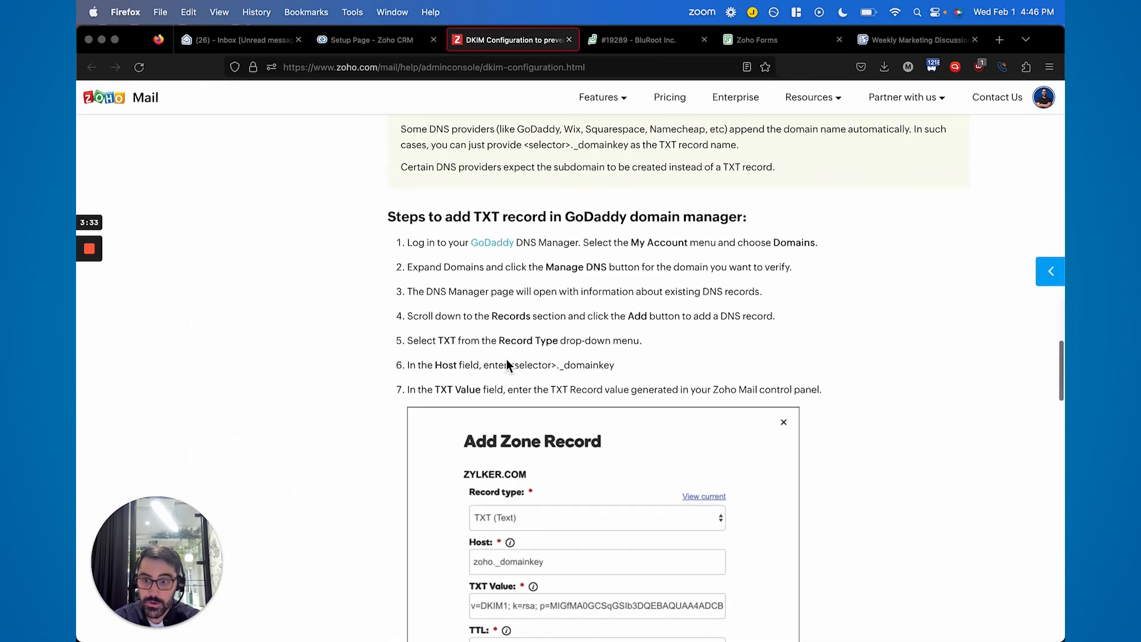
scroll("down", 3)
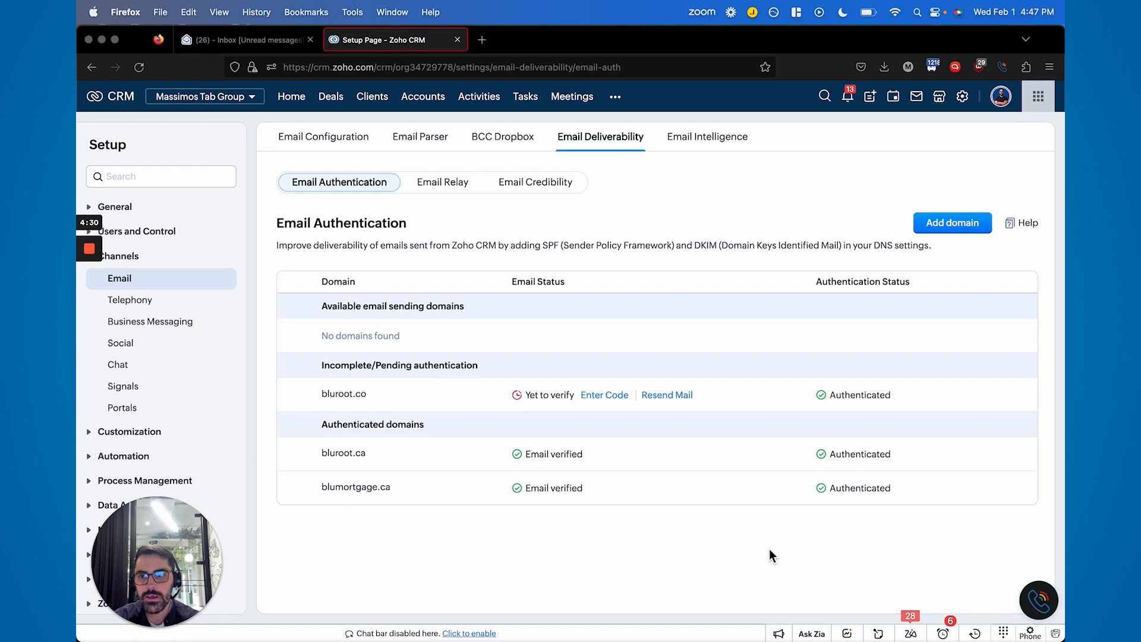
Show the Email Credibility Report with its Good score of 72 and bounce statistics
left_click(442, 182)
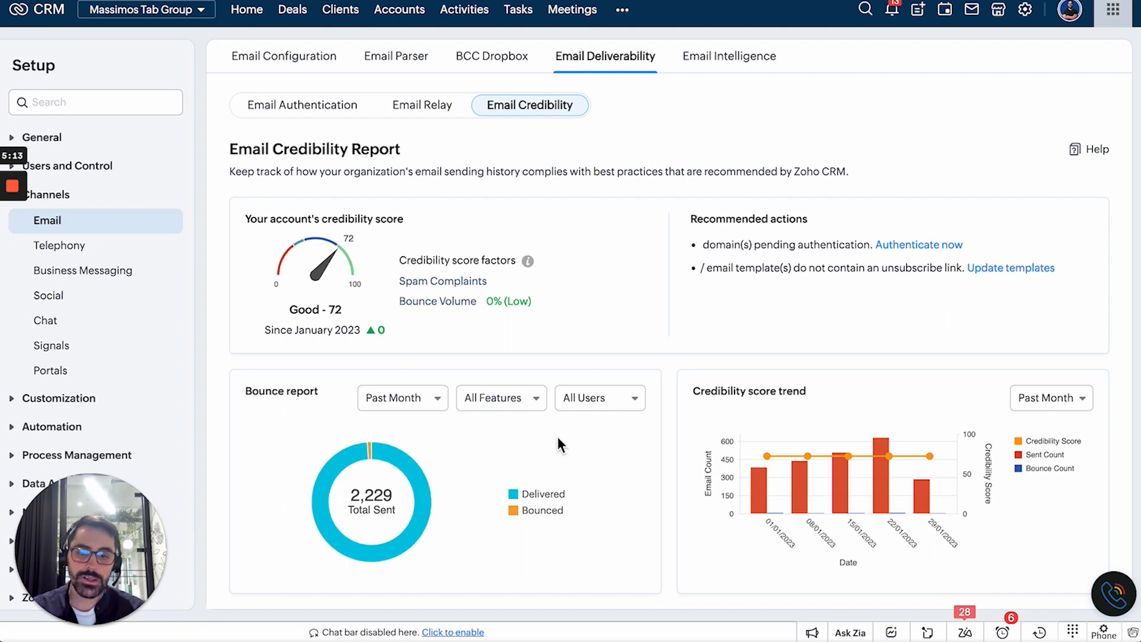
mouse_move(900, 503)
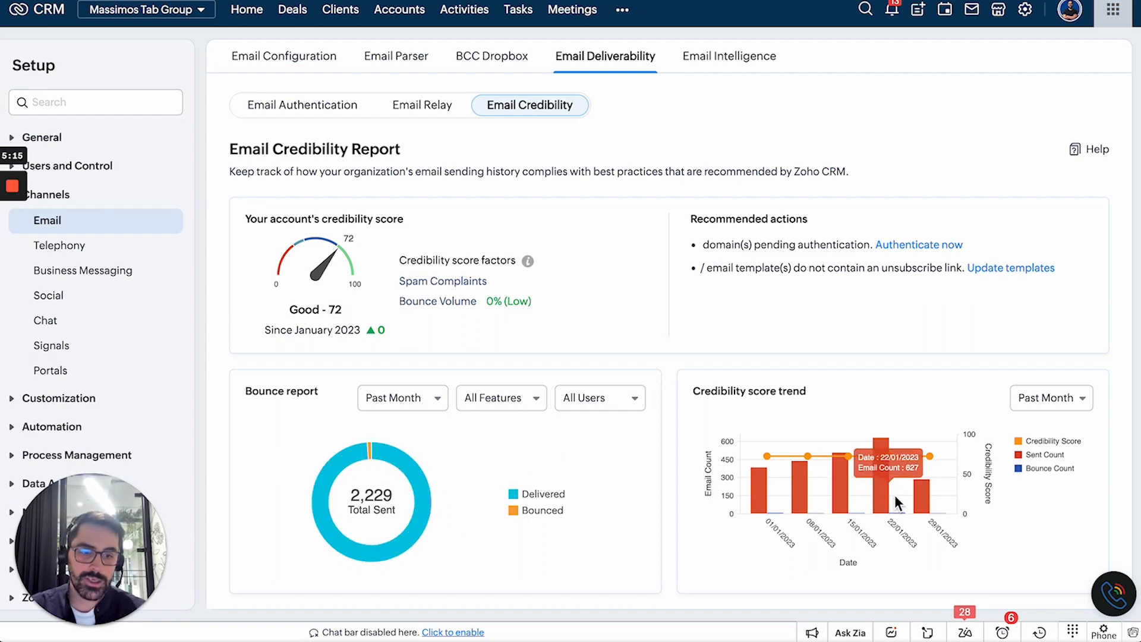
mouse_move(922, 521)
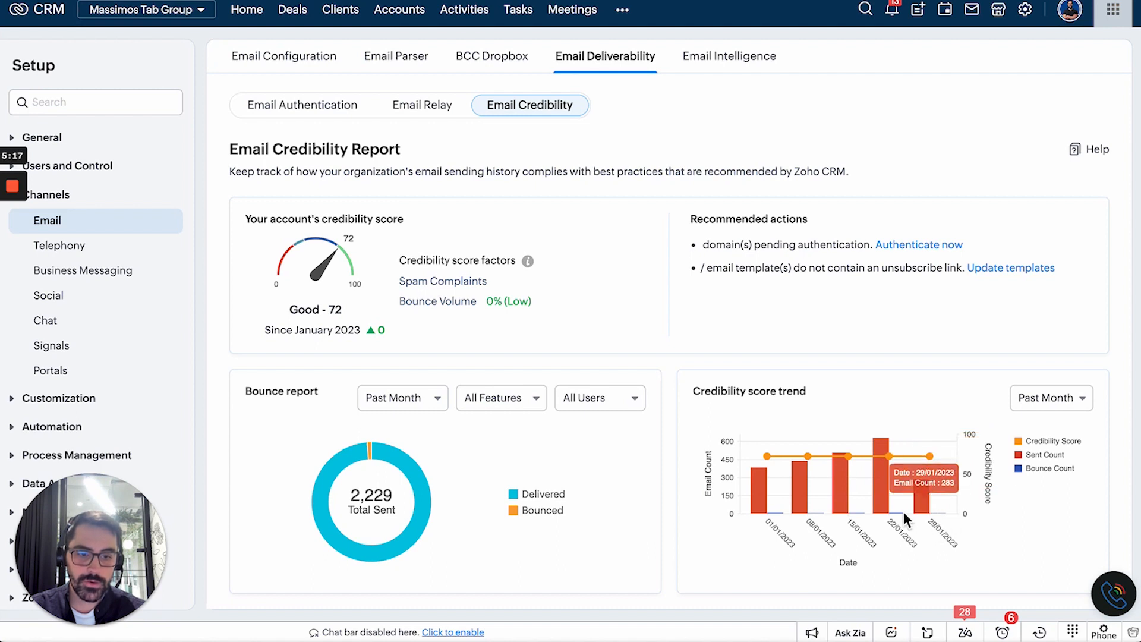
mouse_move(675, 527)
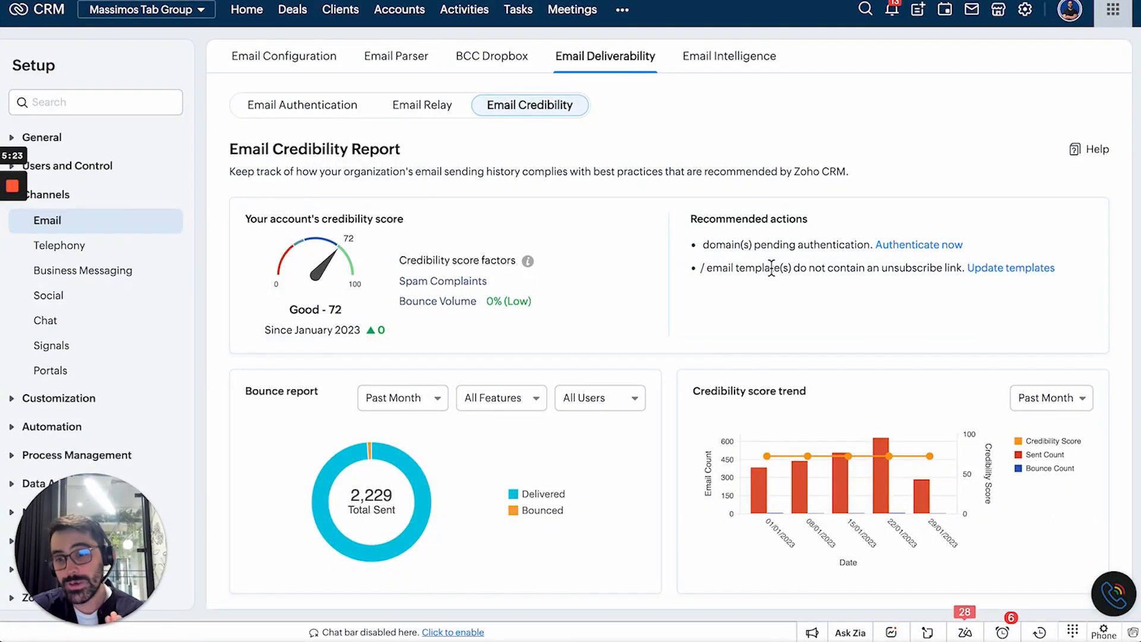
mouse_move(322, 113)
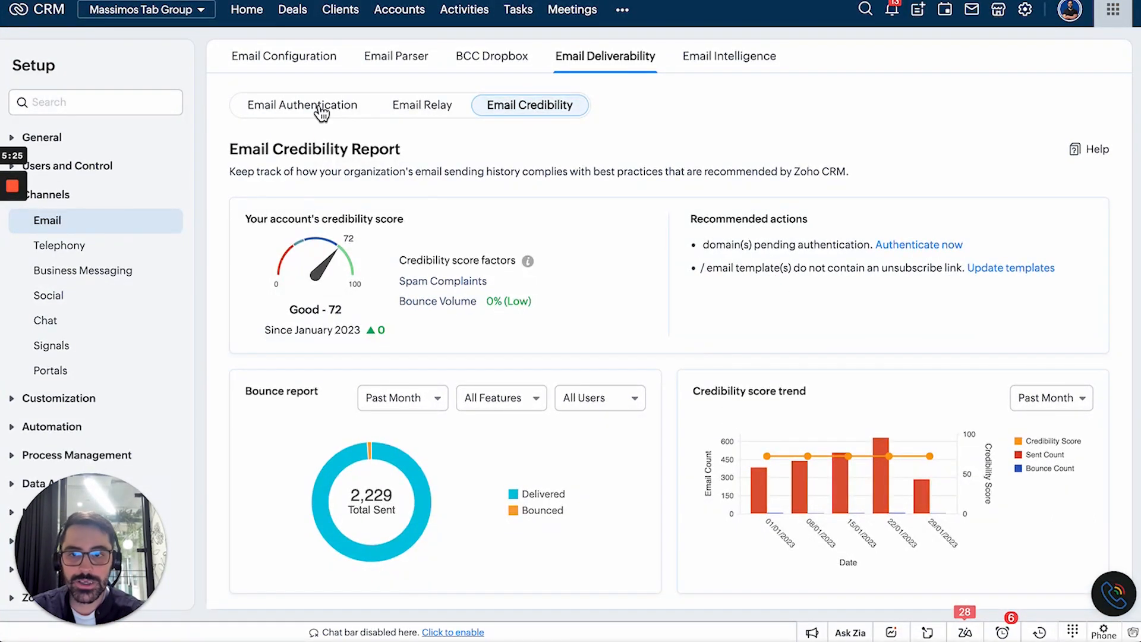
Flip between Email Authentication and the credibility report, ending on the domain list with bluroot.co pending
left_click(302, 104)
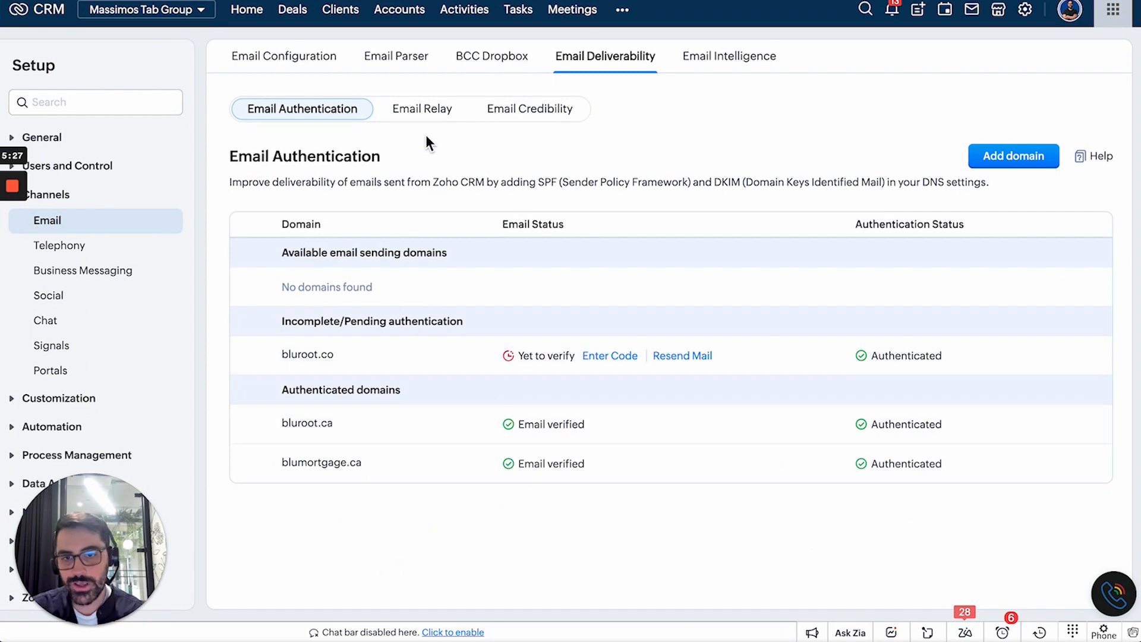
left_click(530, 108)
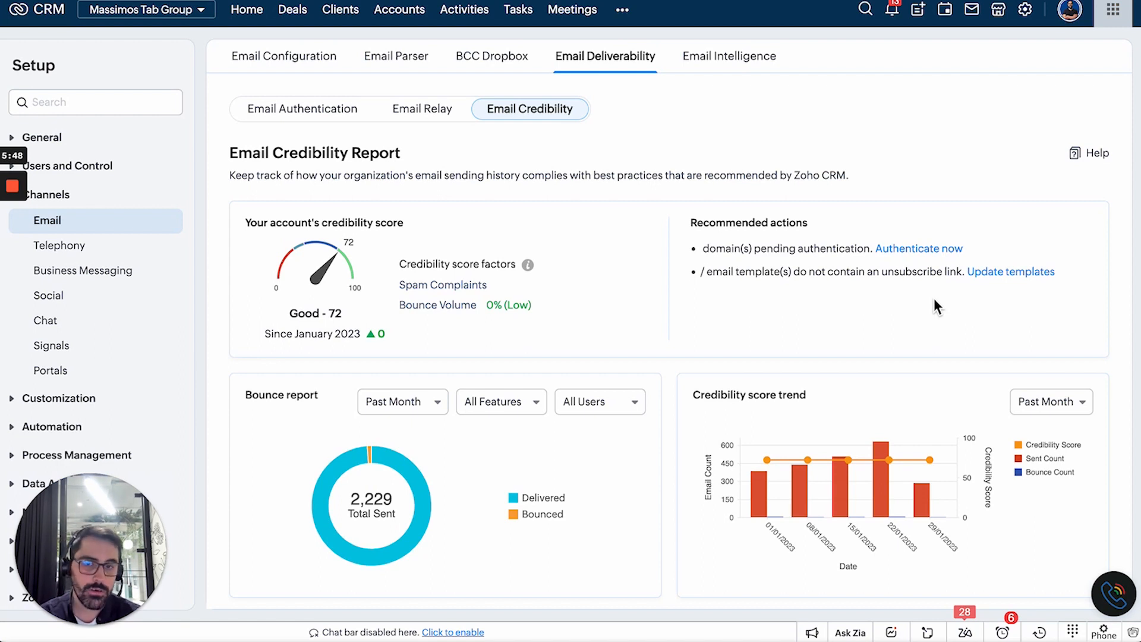
mouse_move(334, 131)
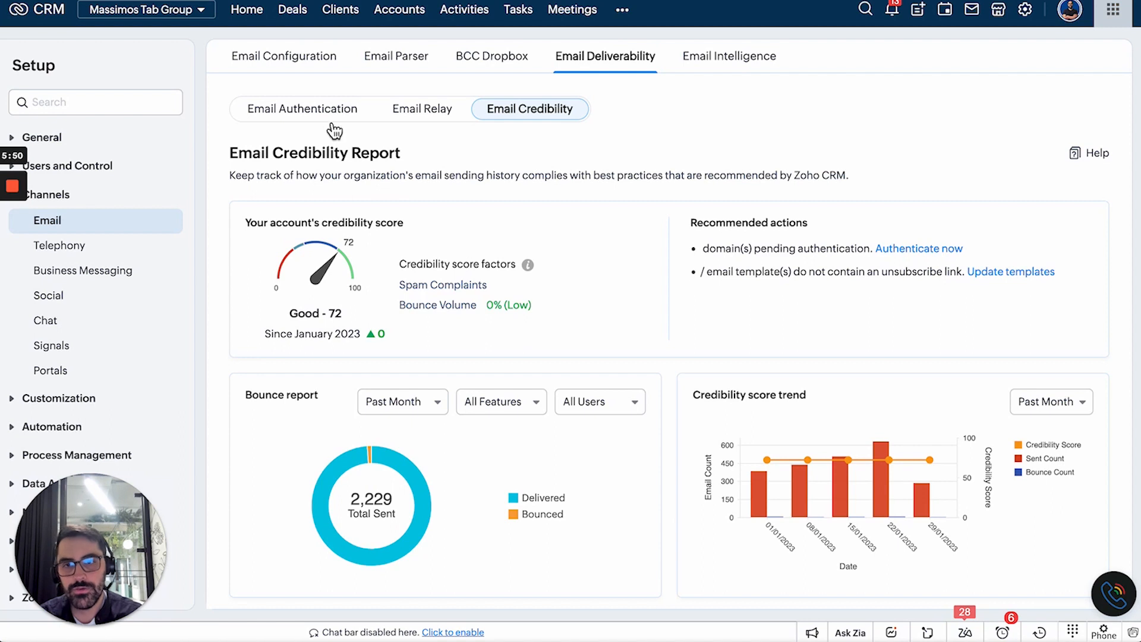
left_click(302, 108)
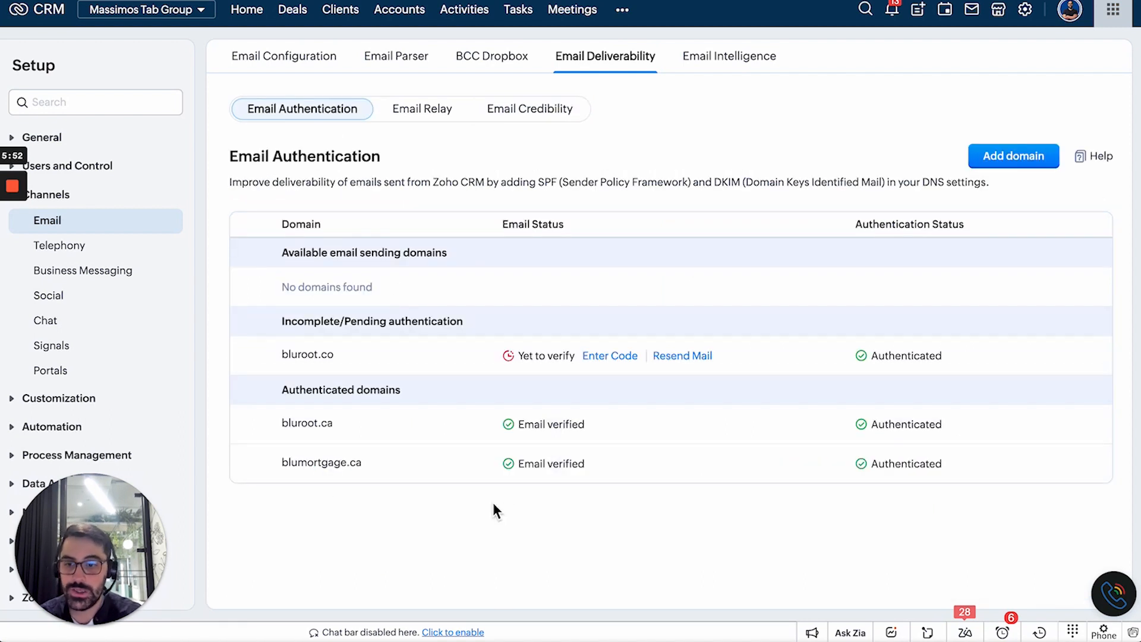